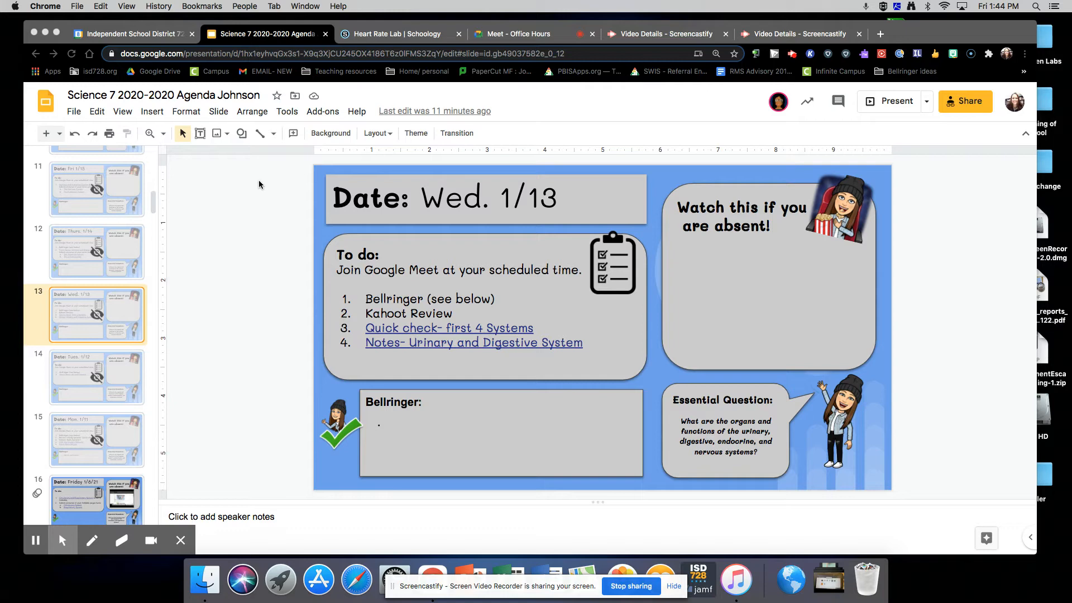
mouse_move(343, 309)
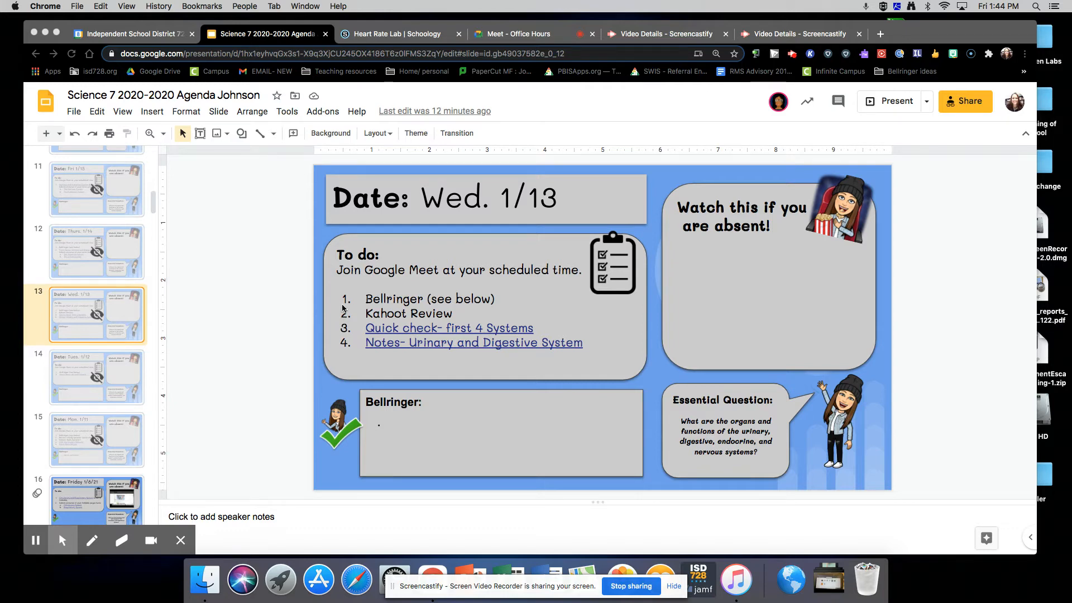
mouse_move(352, 314)
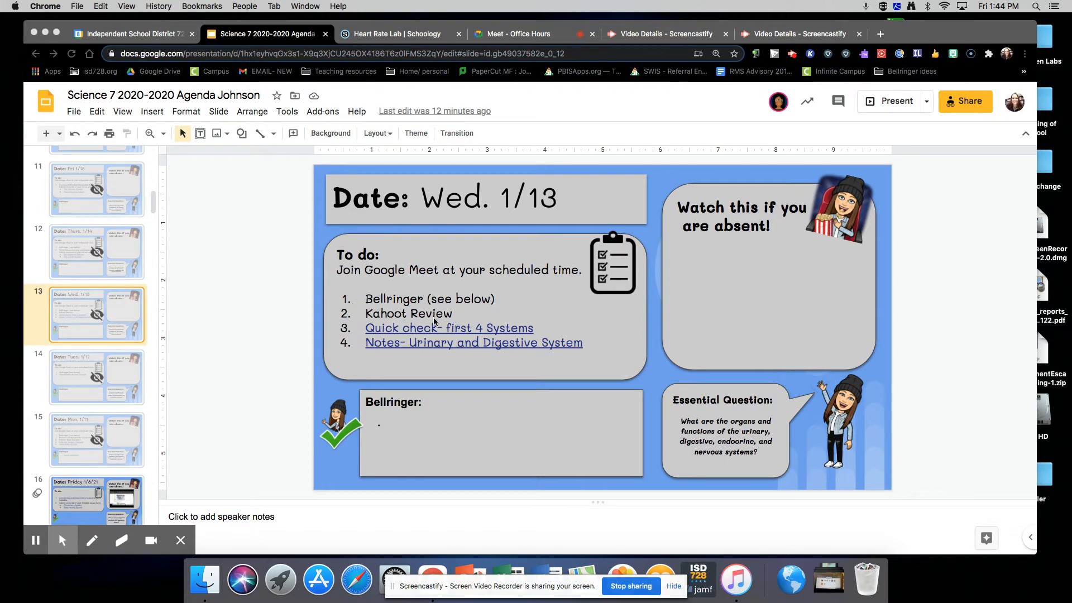
mouse_move(394, 336)
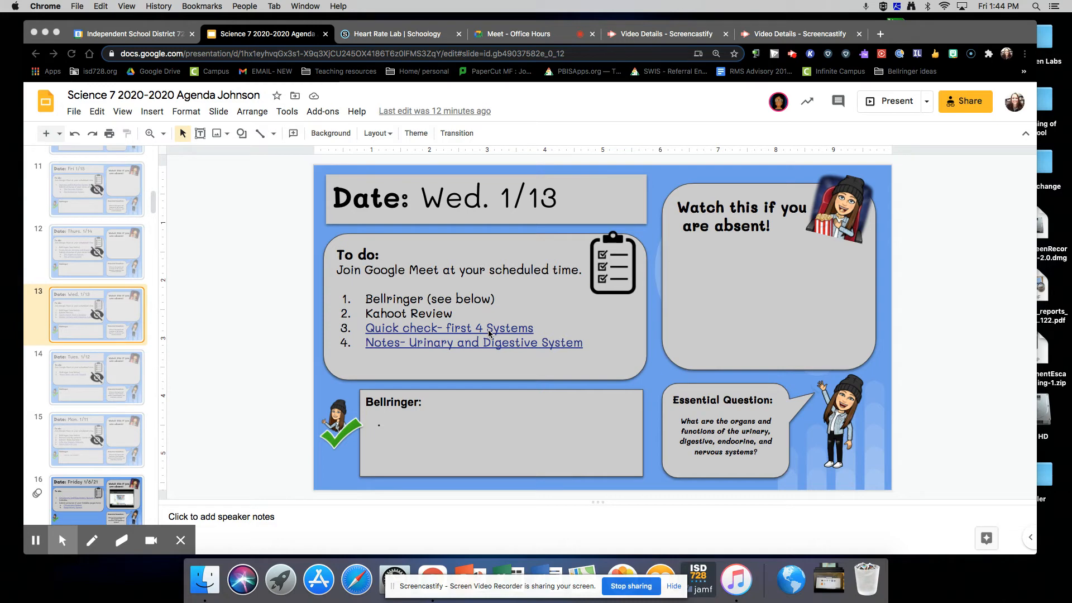
mouse_move(507, 340)
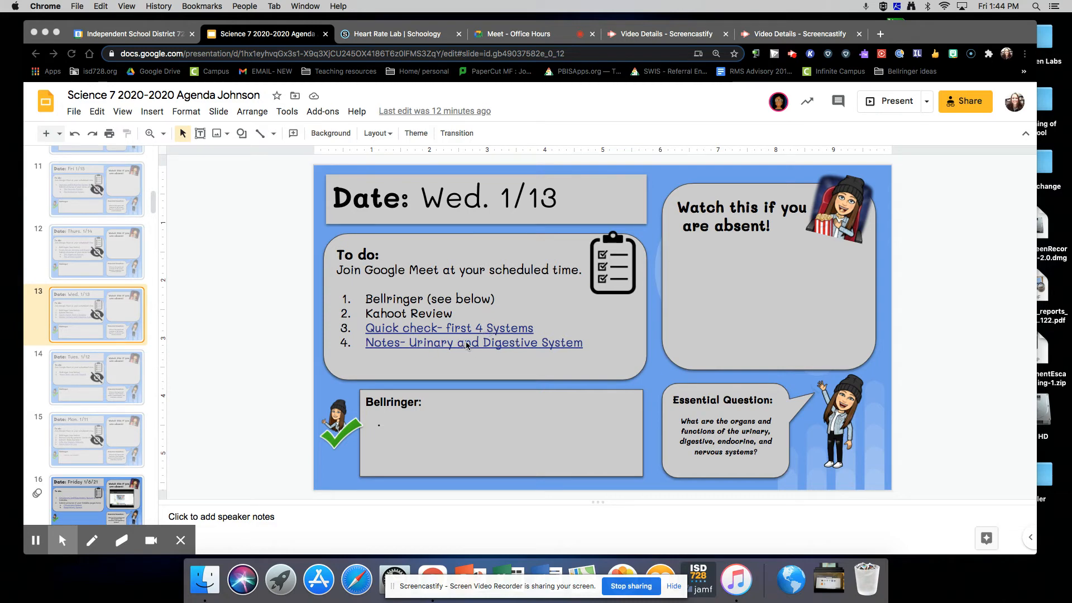
mouse_move(471, 345)
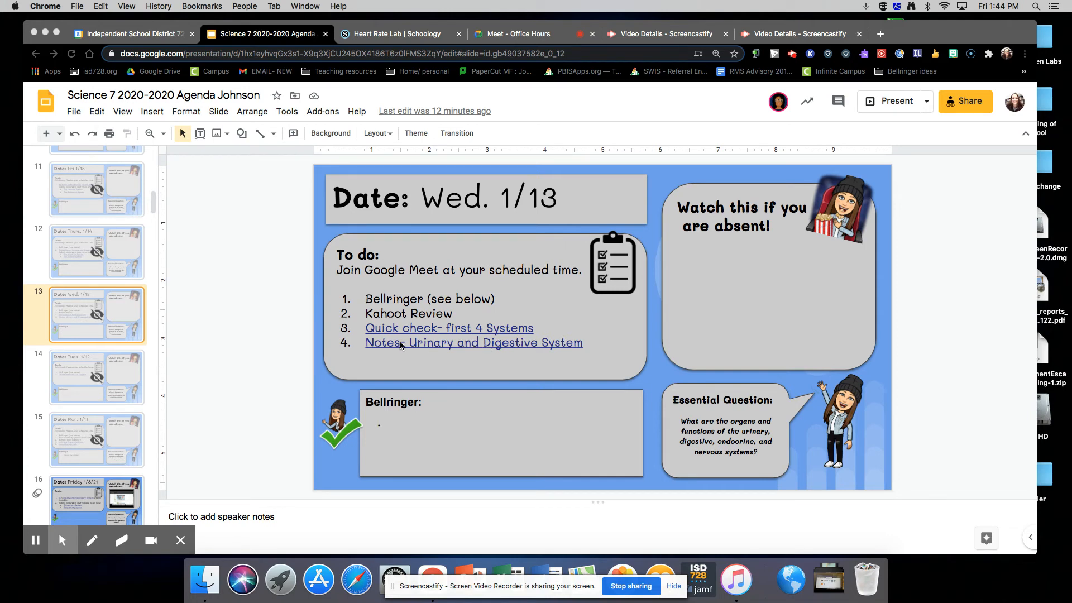
mouse_move(503, 352)
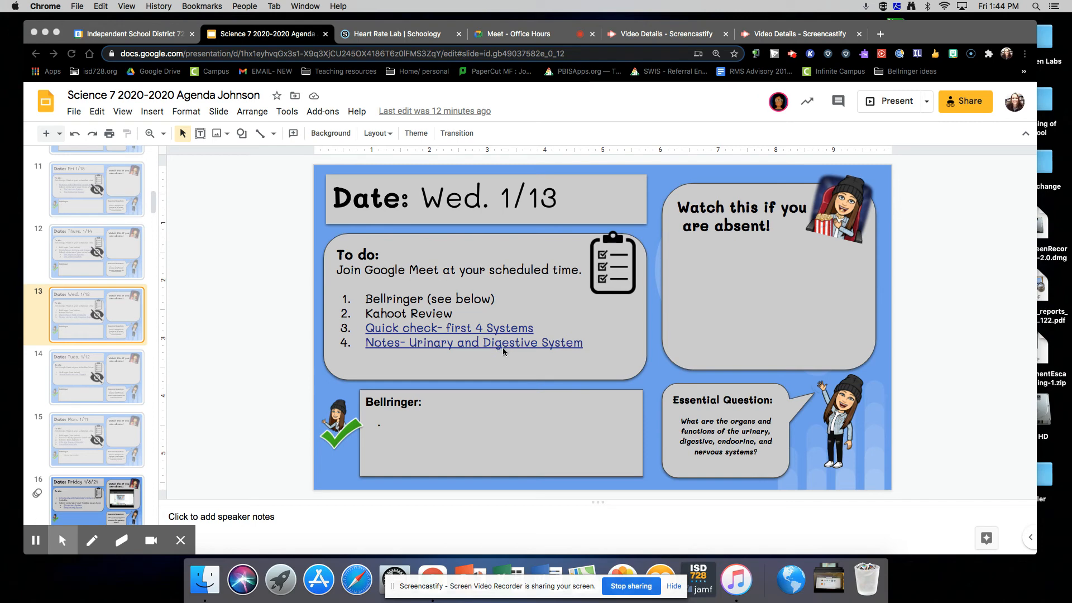